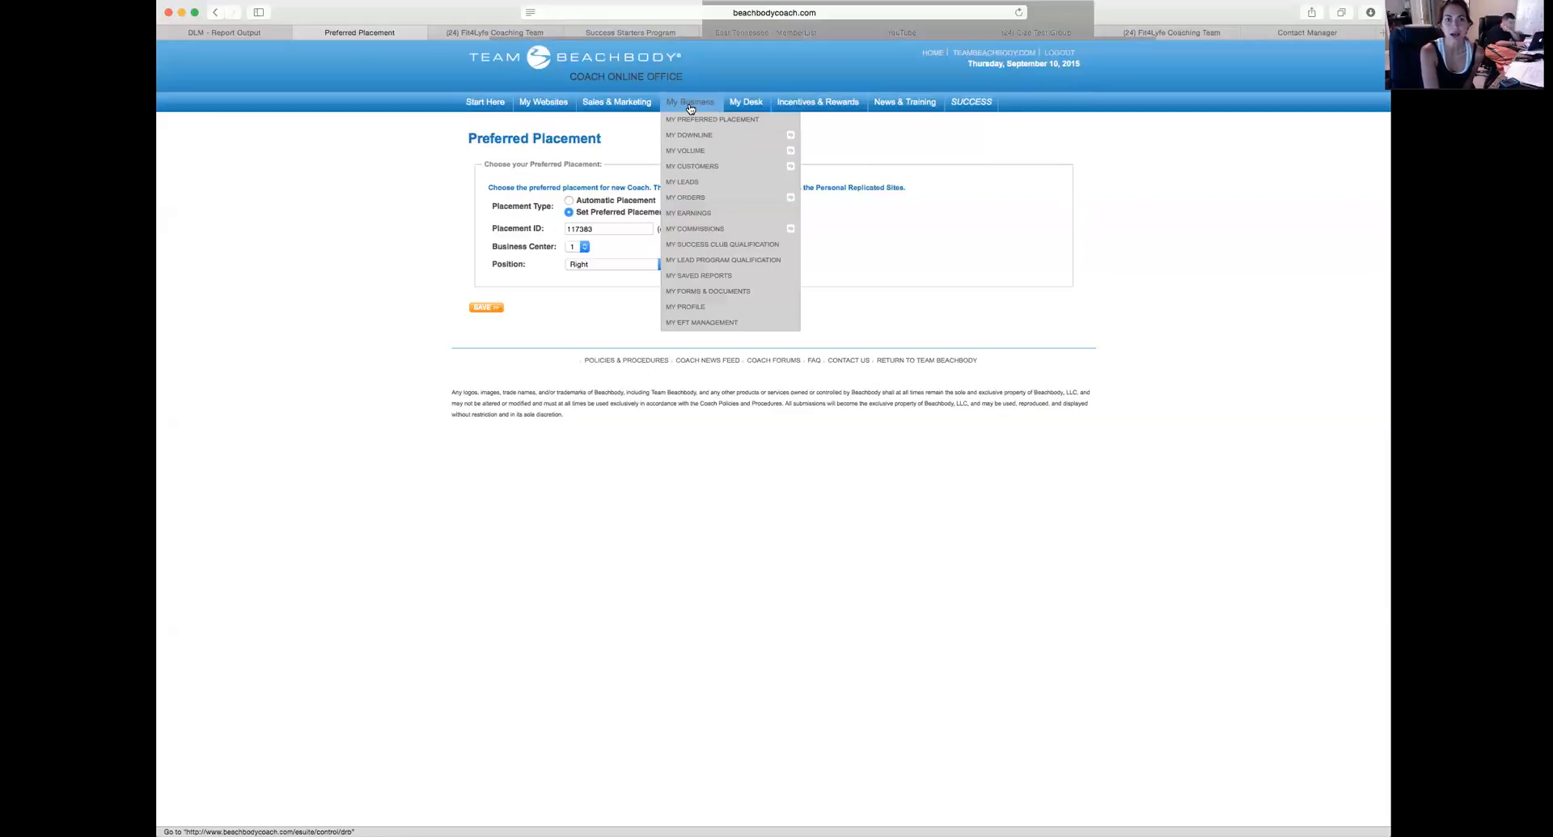
pyautogui.moveTo(712, 120)
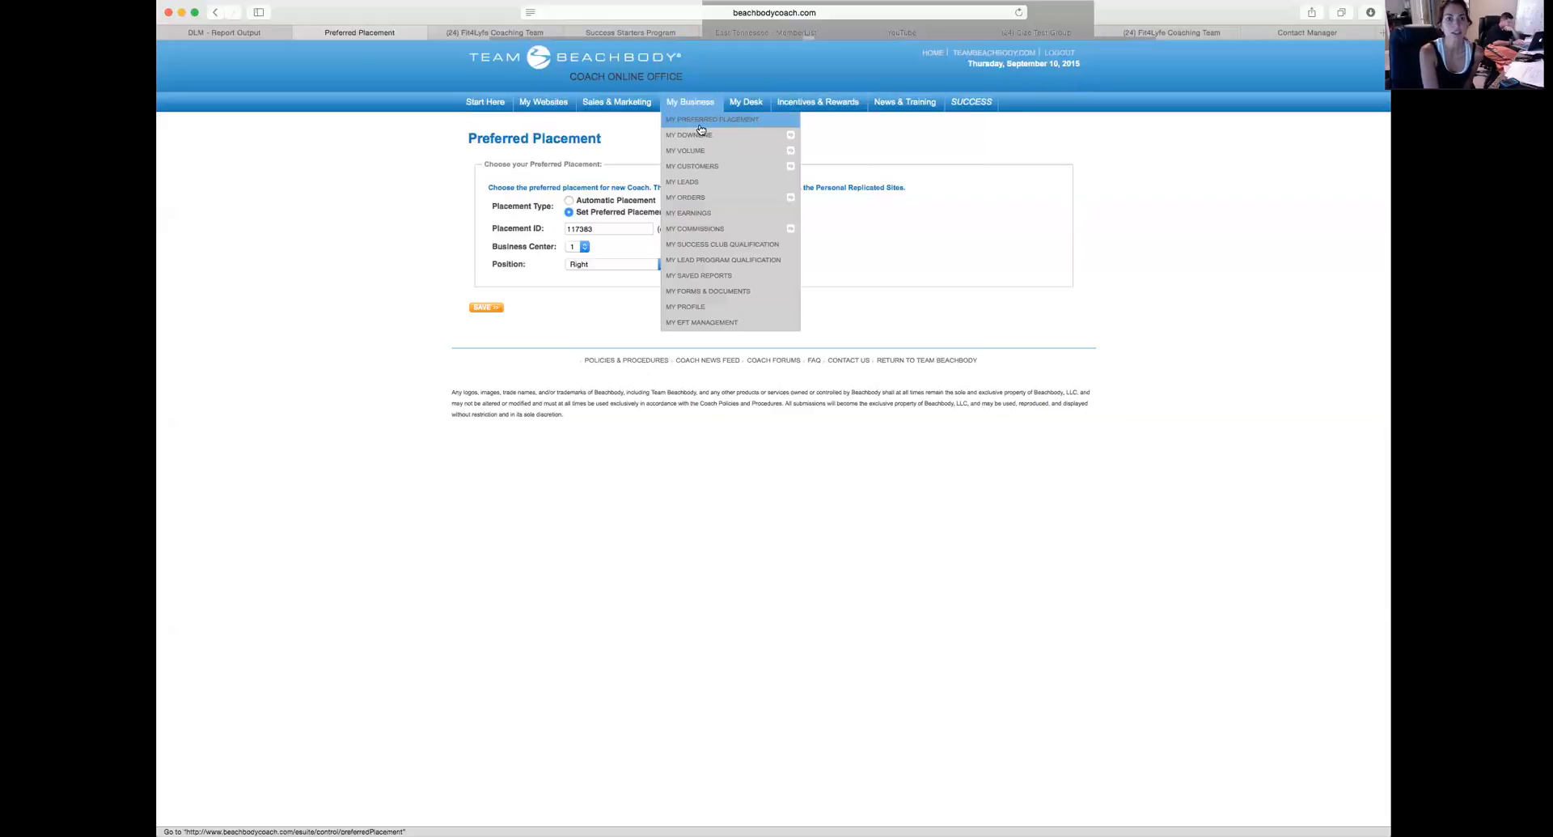
pyautogui.moveTo(629, 137)
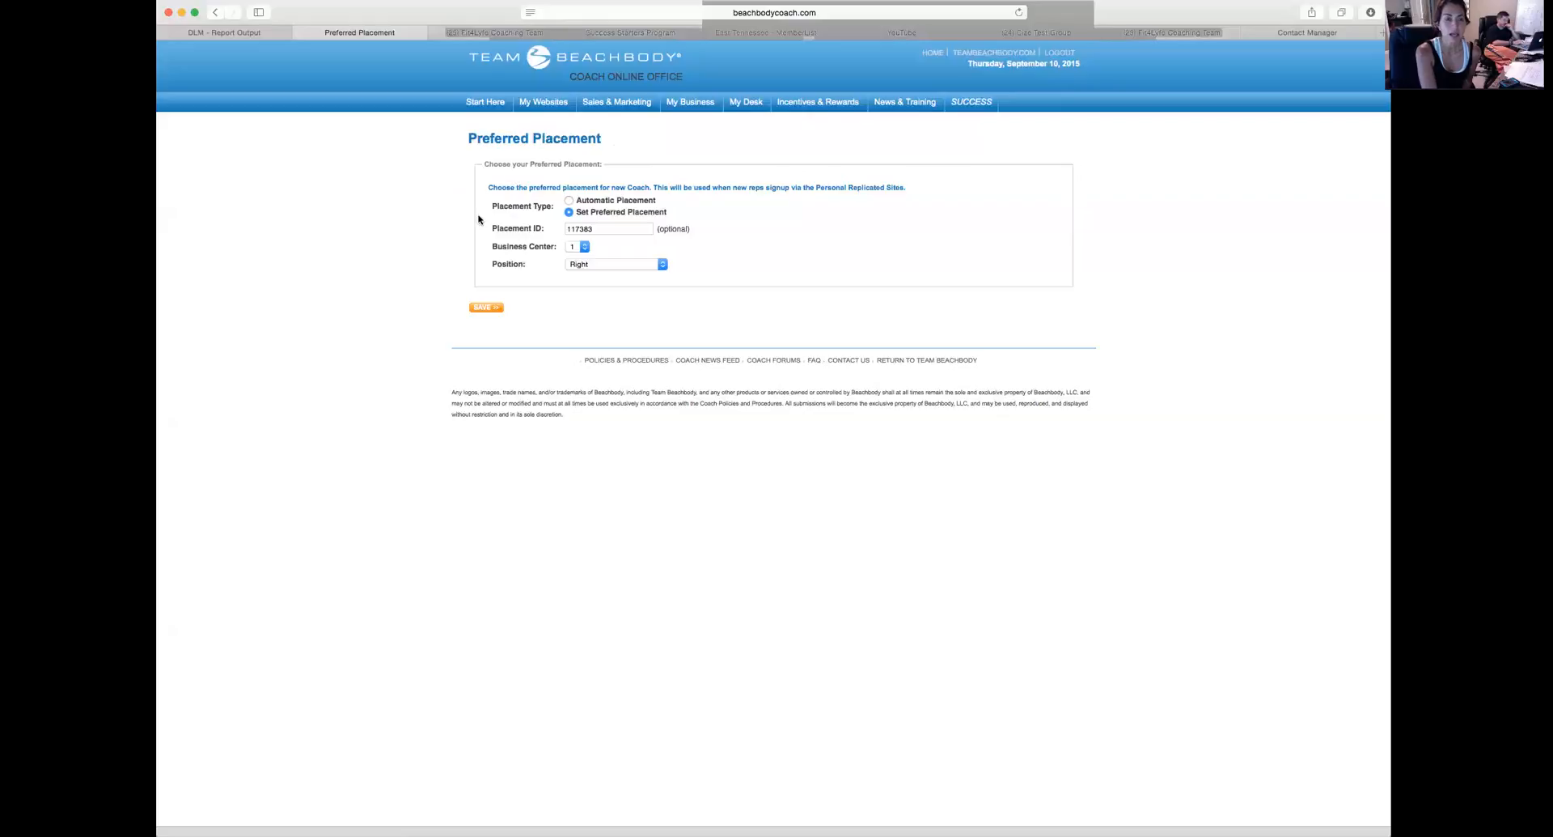
pyautogui.moveTo(470, 243)
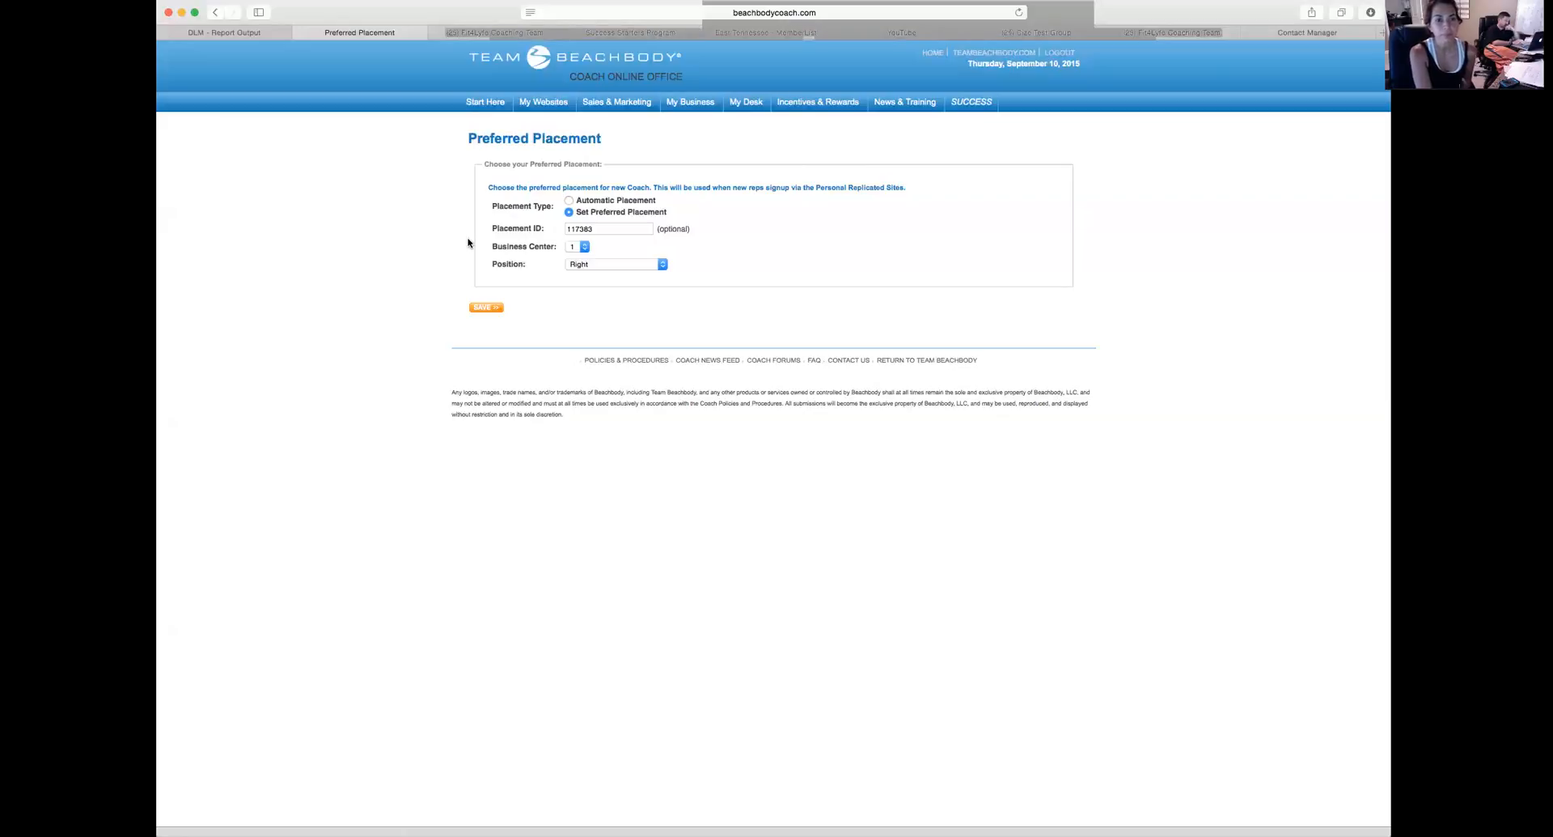
pyautogui.moveTo(637, 314)
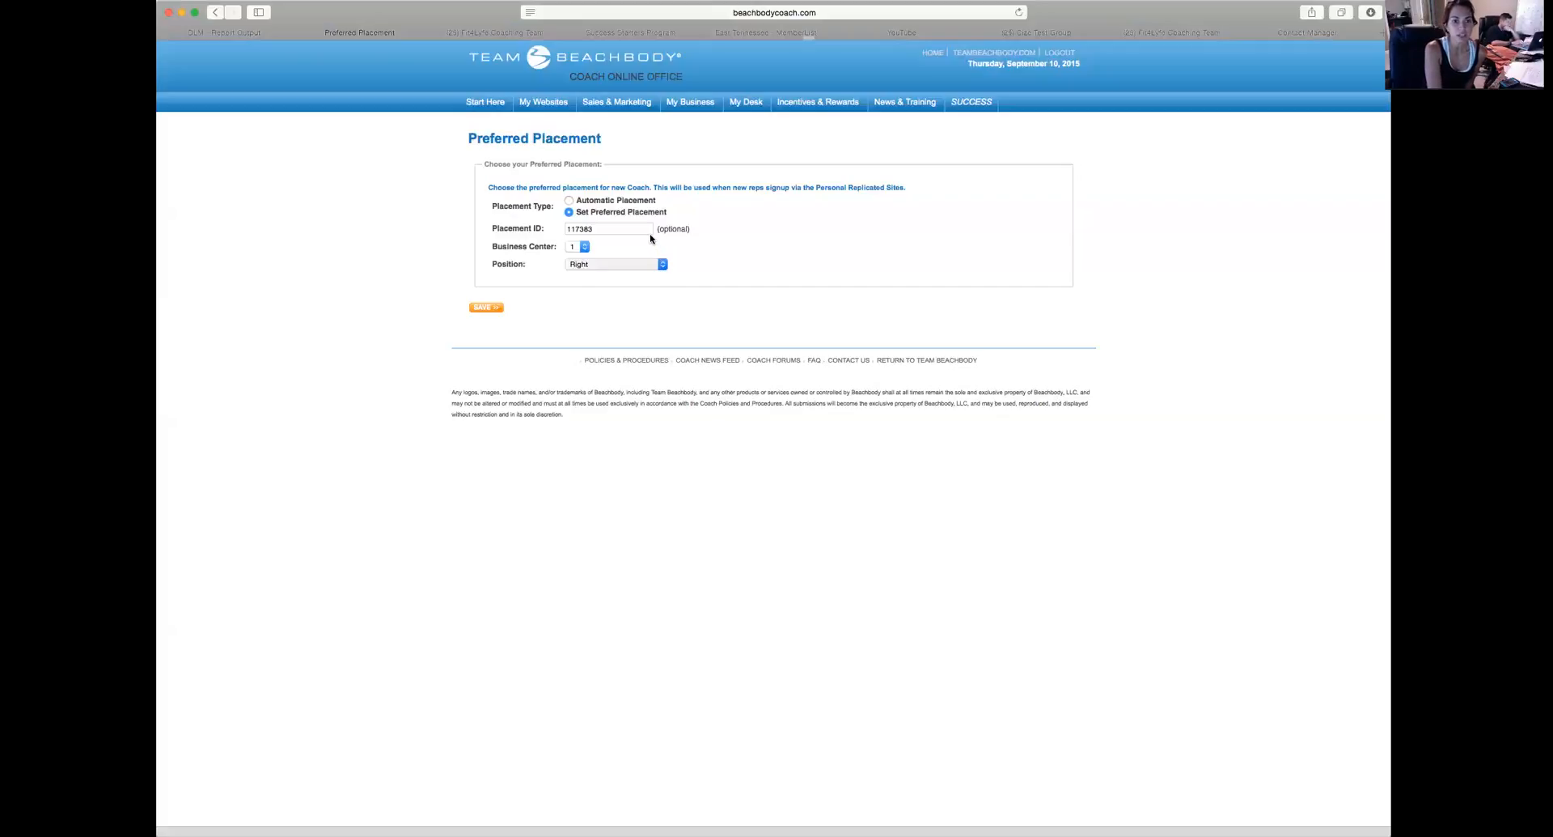
pyautogui.moveTo(641, 249)
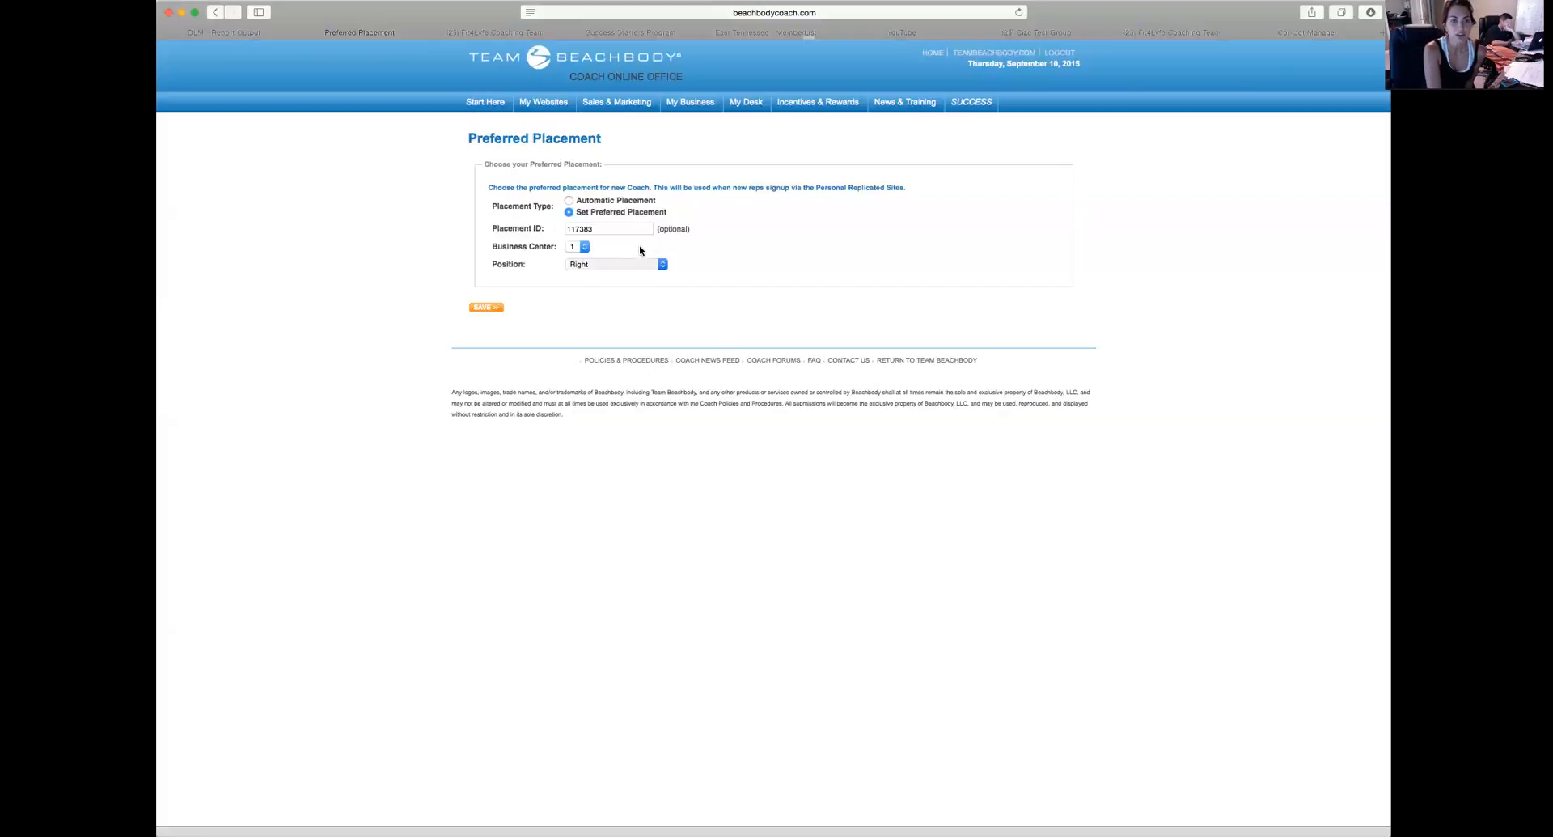
pyautogui.moveTo(719, 283)
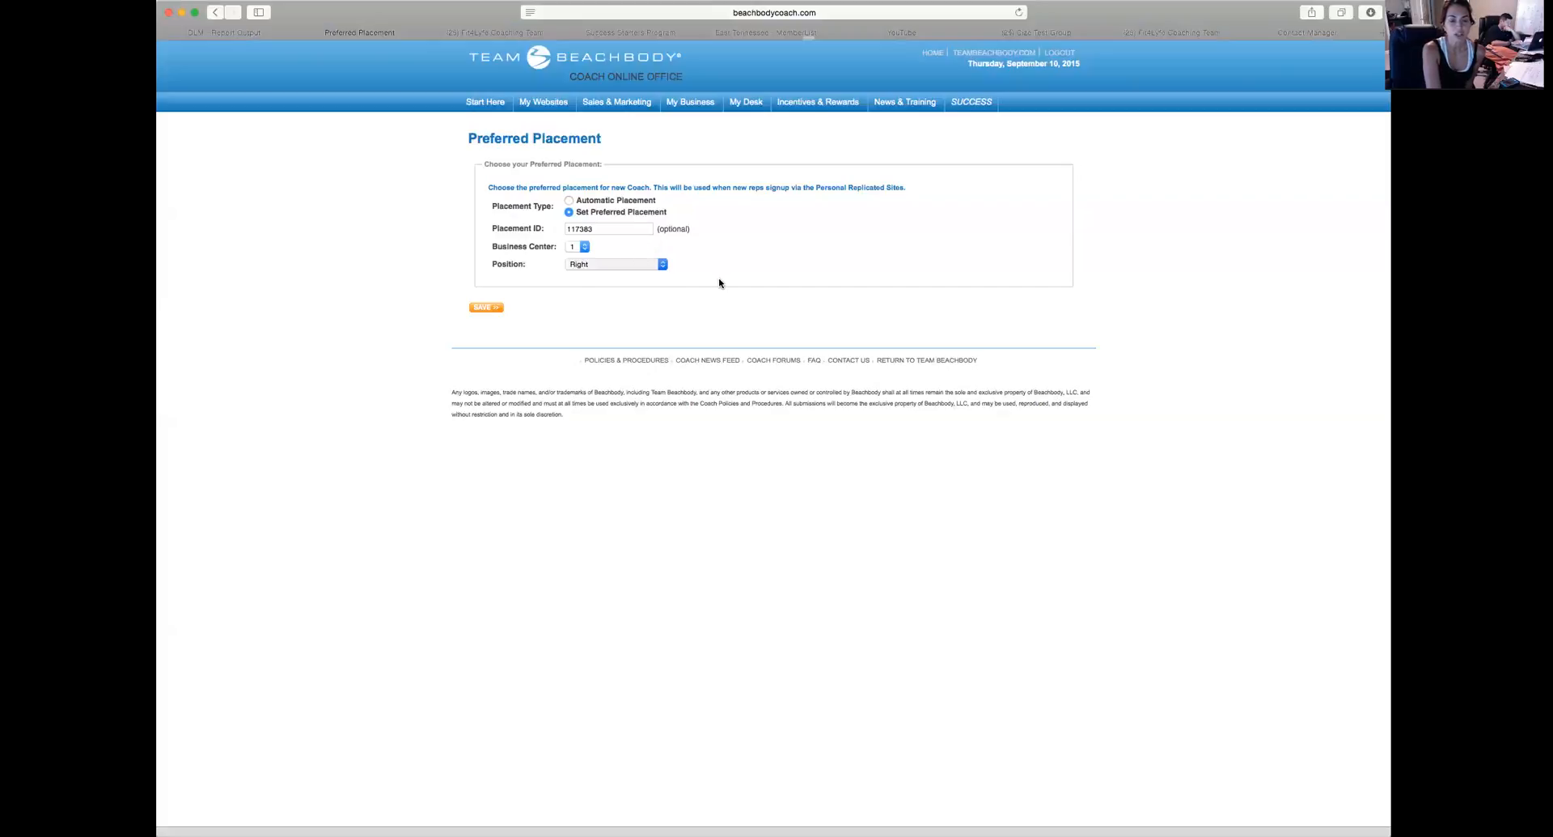
pyautogui.moveTo(707, 295)
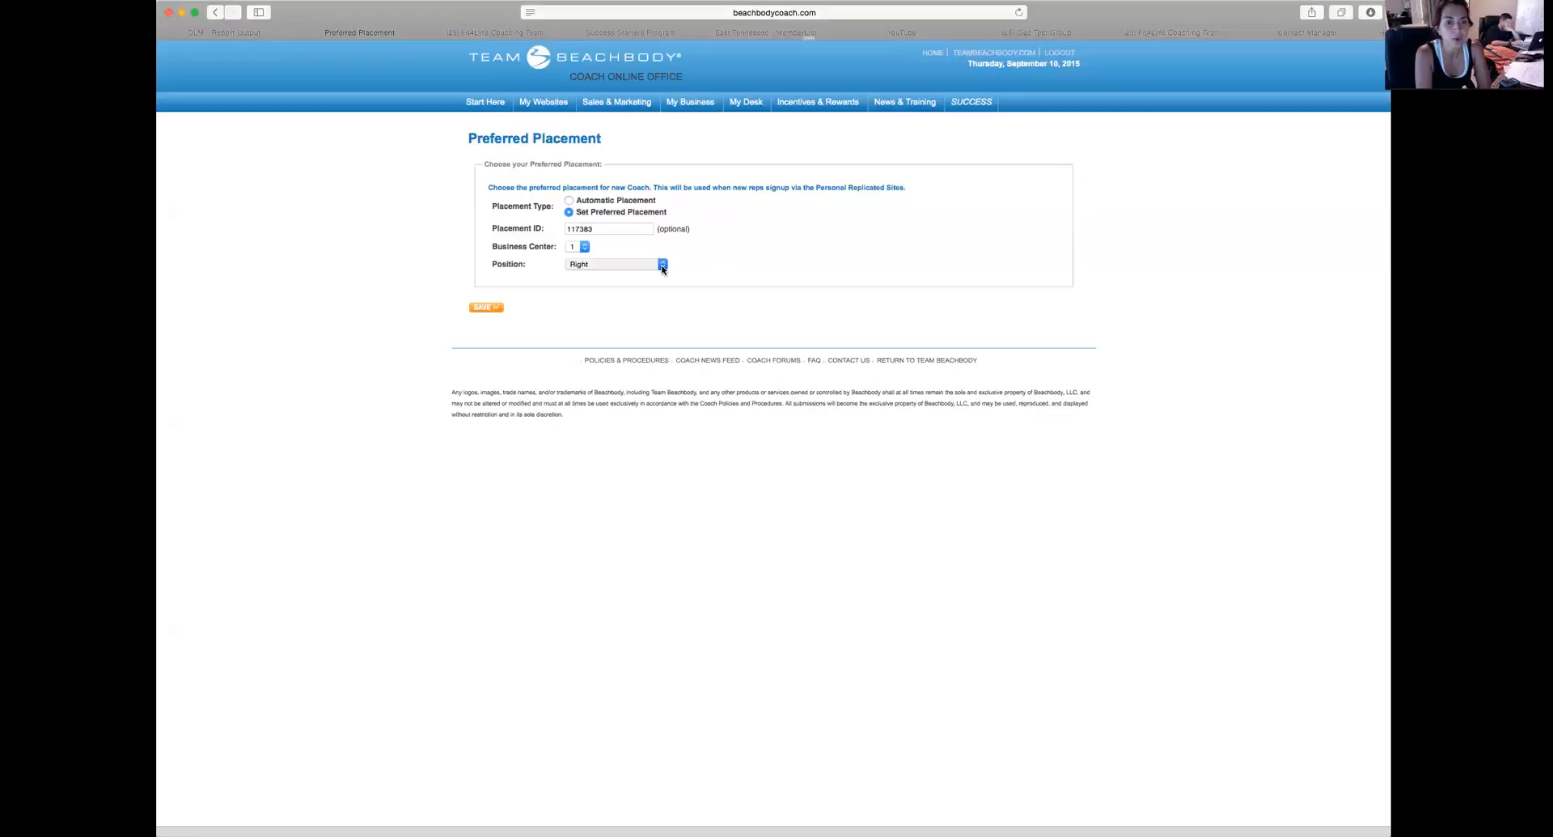
pyautogui.moveTo(760, 301)
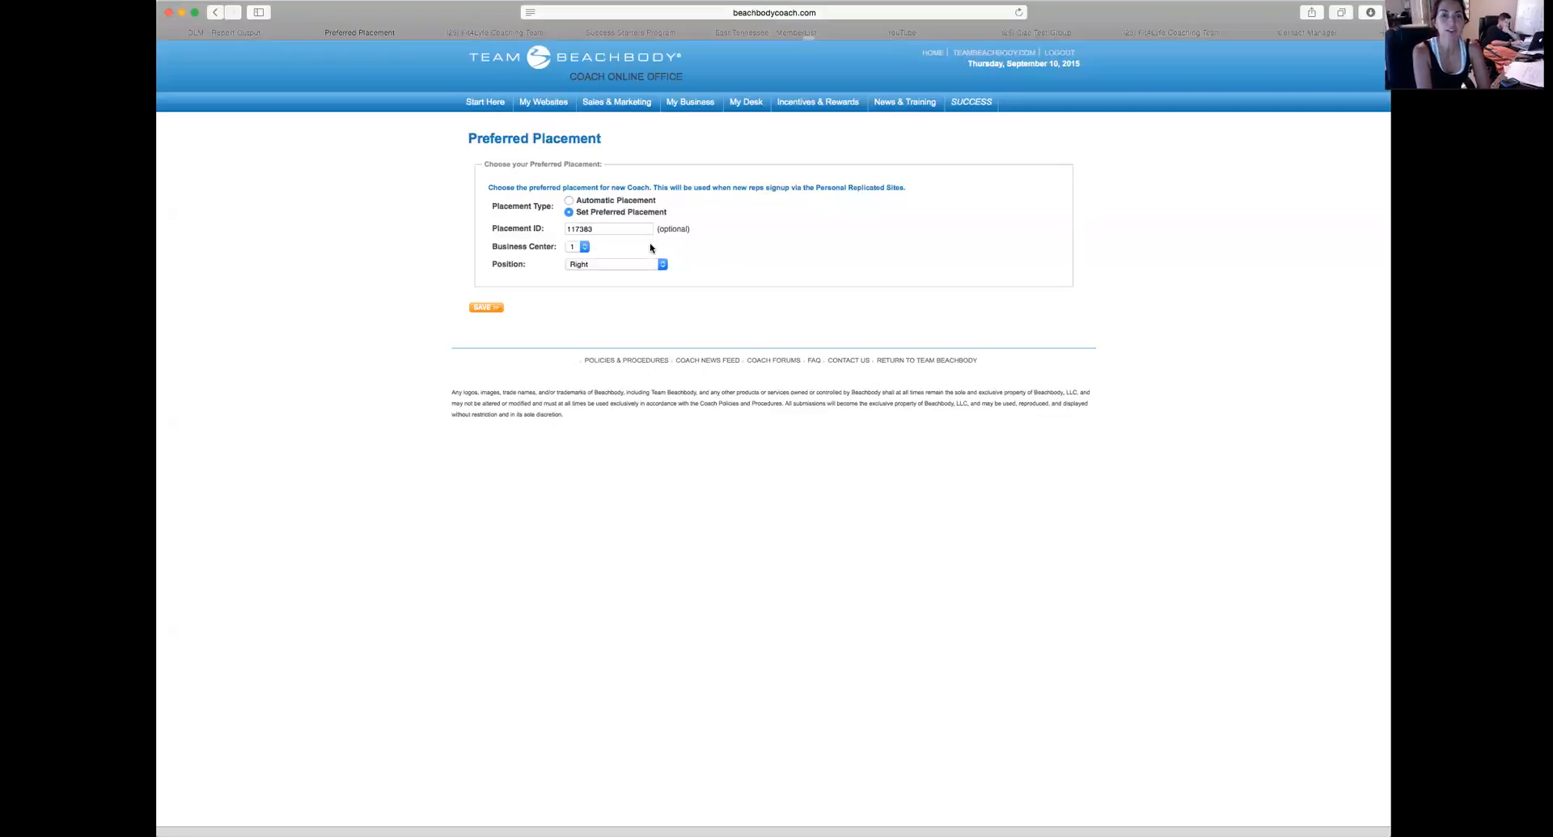
pyautogui.moveTo(489, 228)
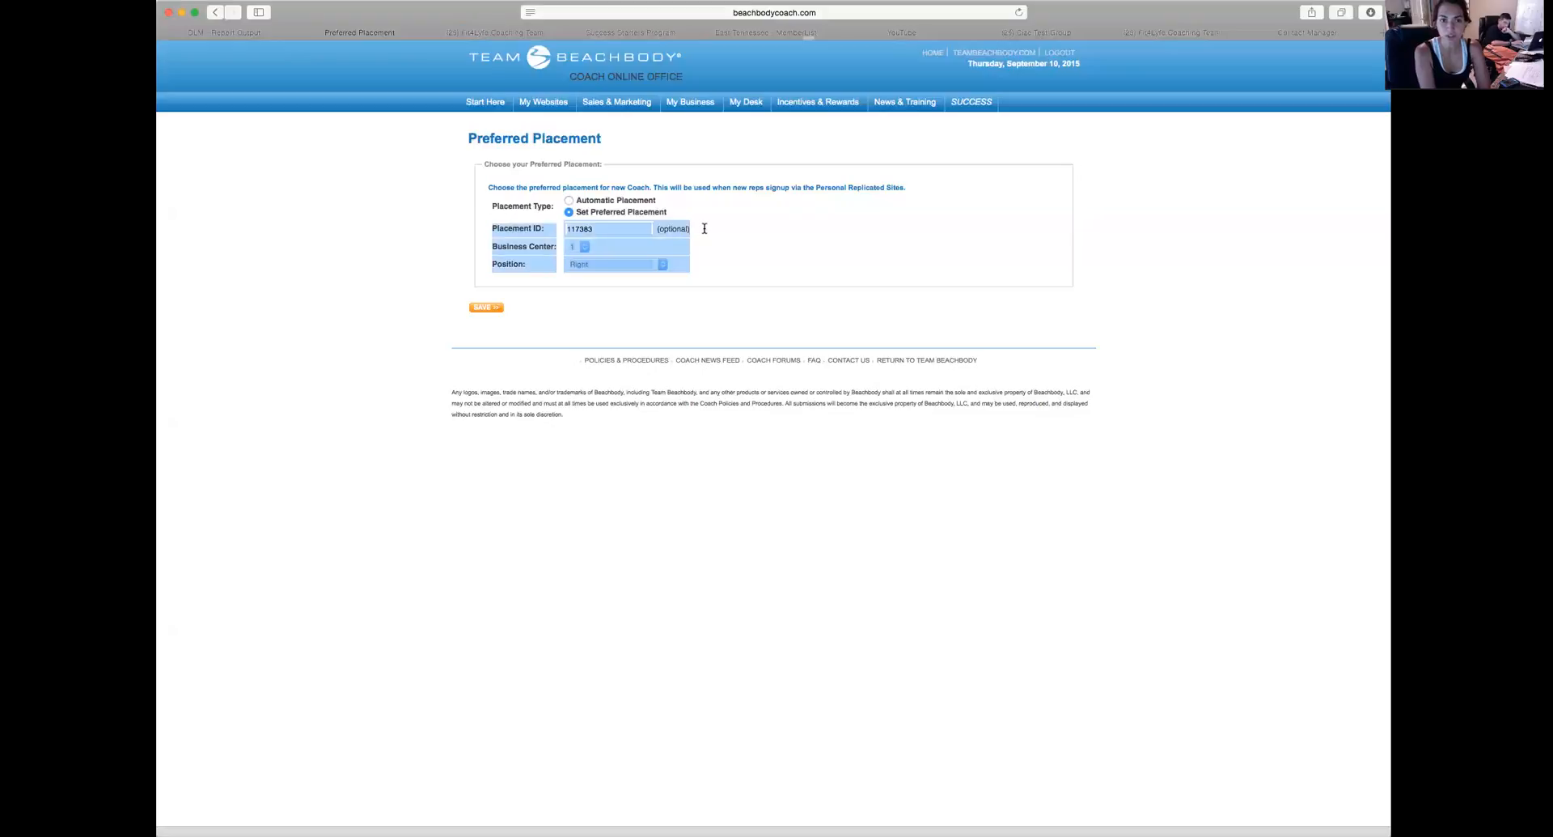
pyautogui.click(610, 228)
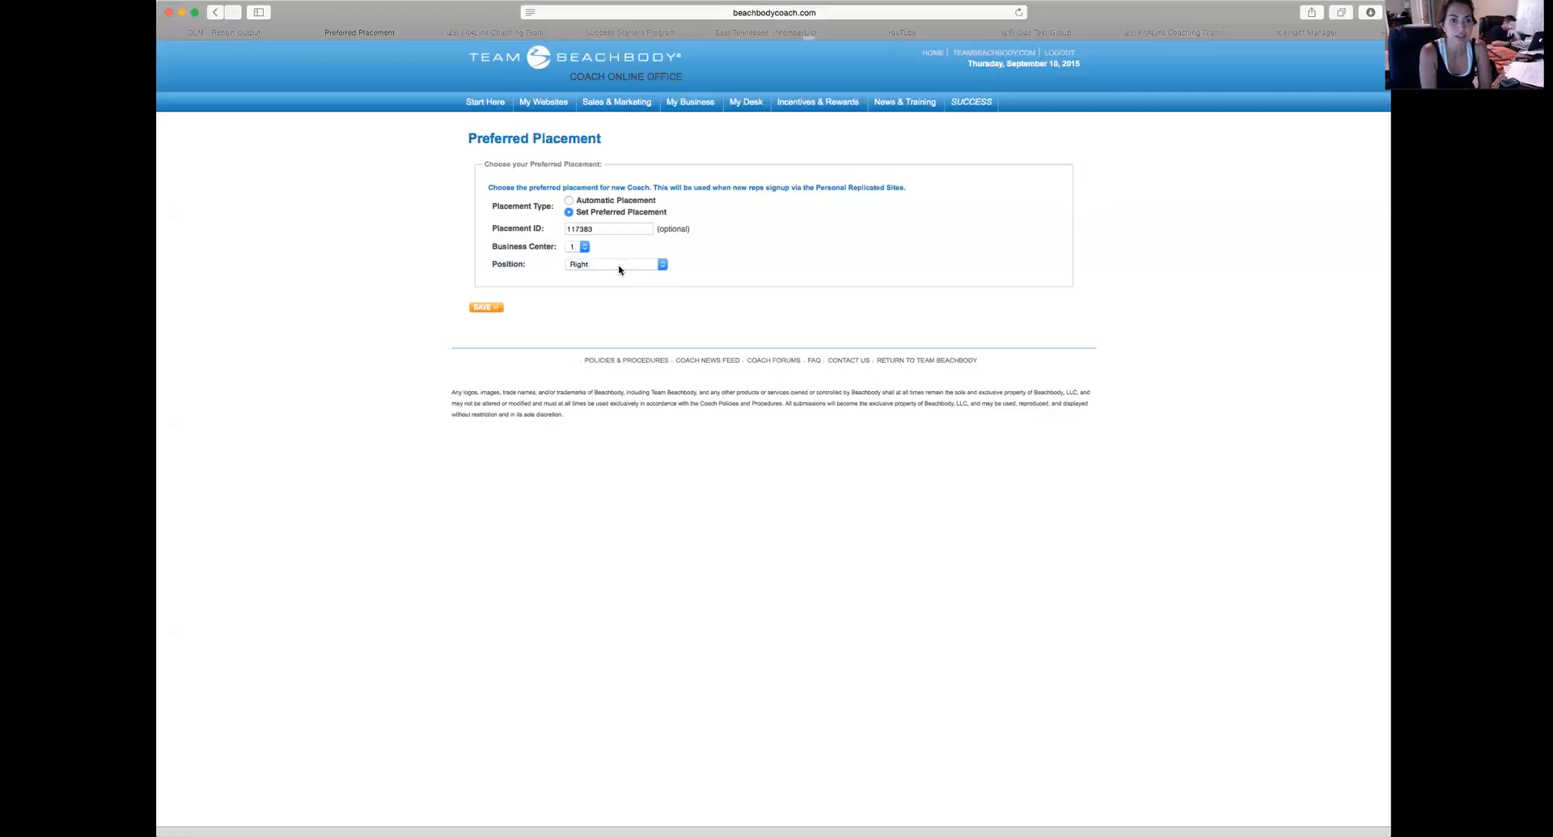
pyautogui.moveTo(612, 269)
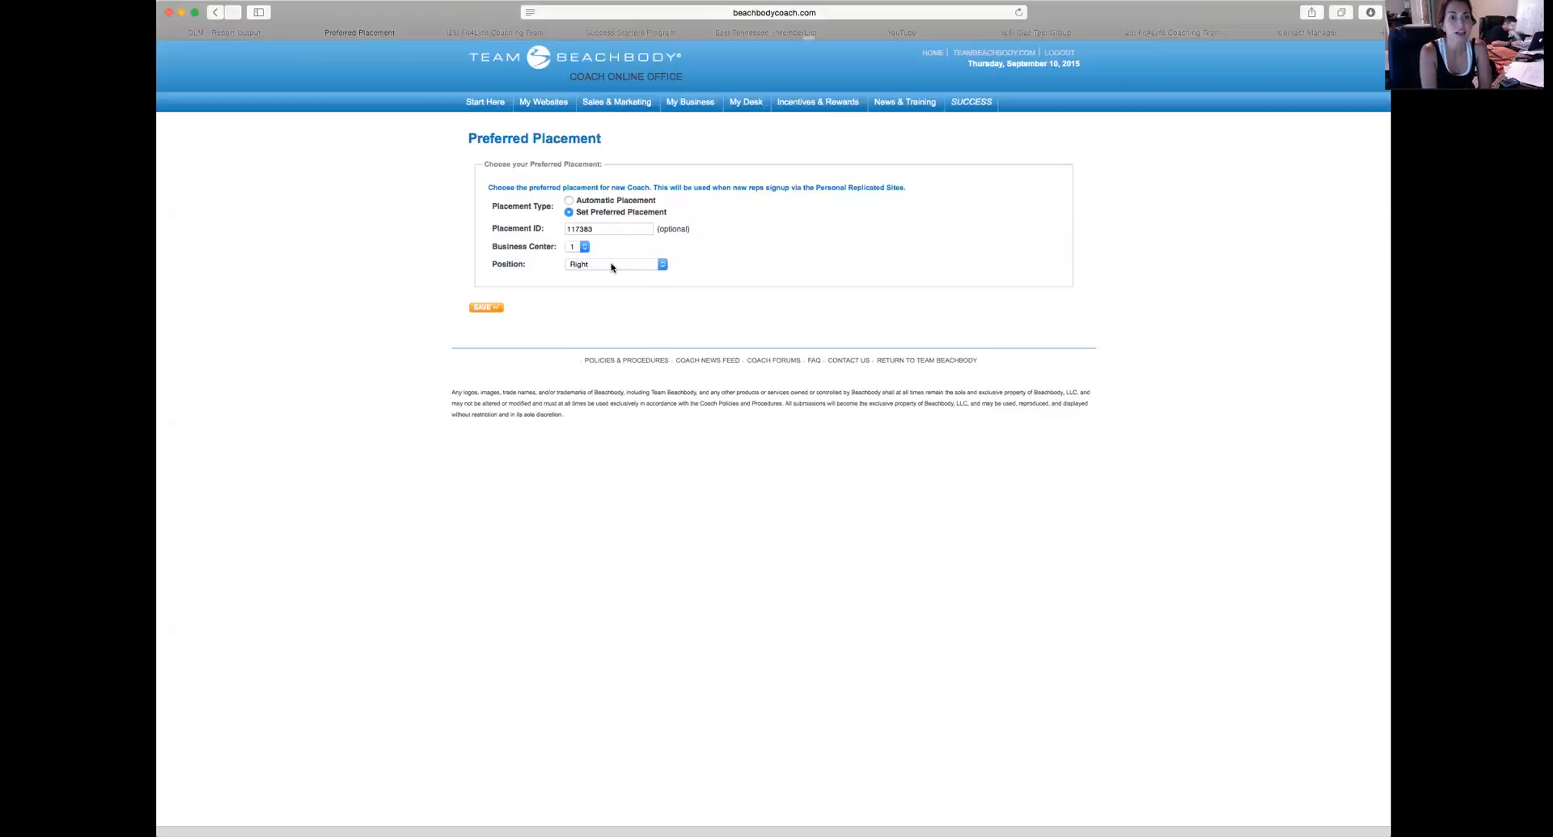
pyautogui.moveTo(603, 319)
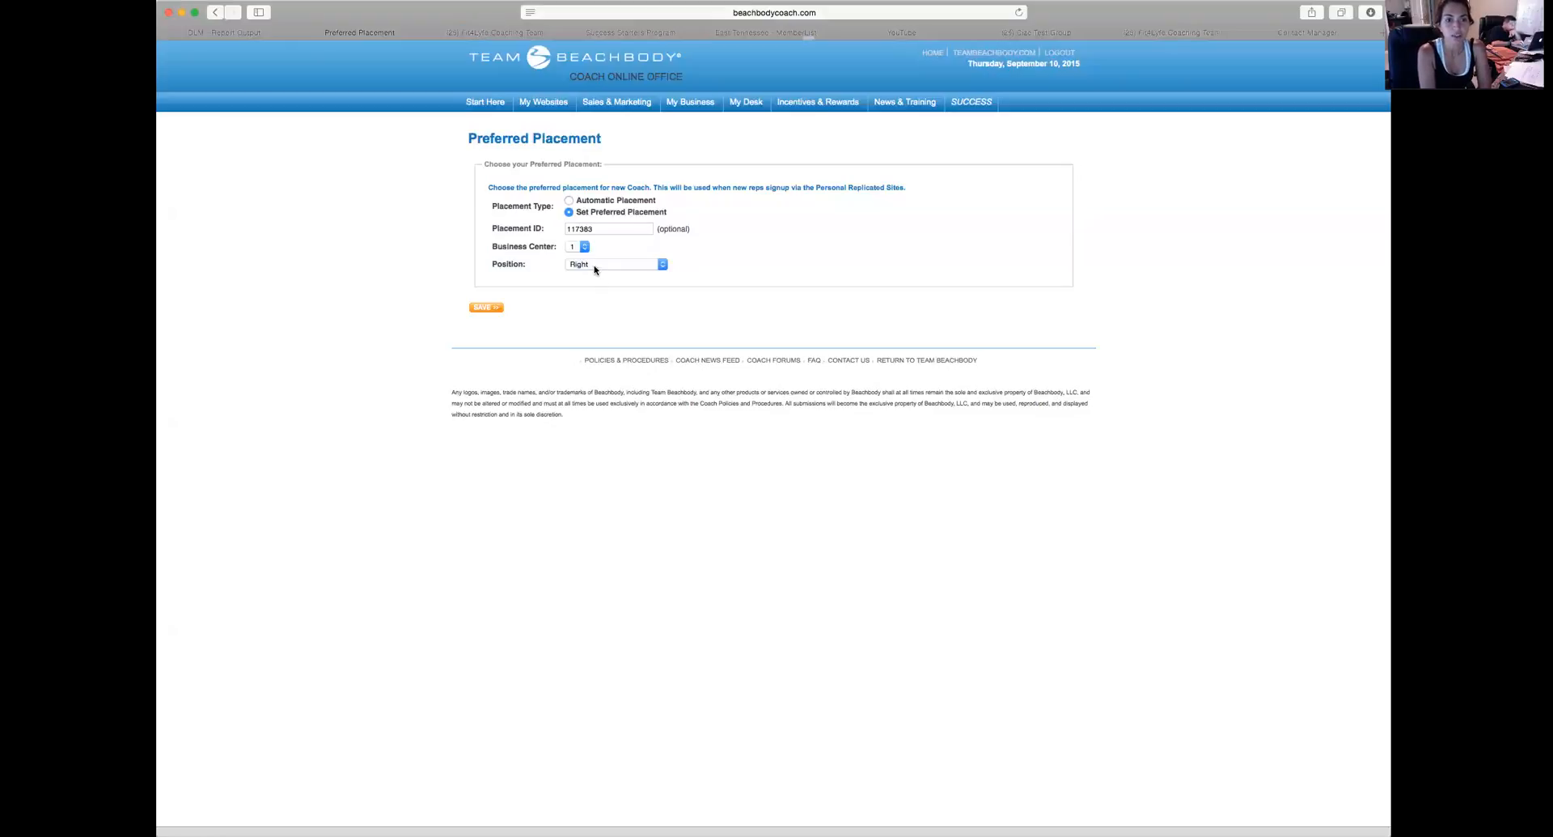
pyautogui.moveTo(589, 295)
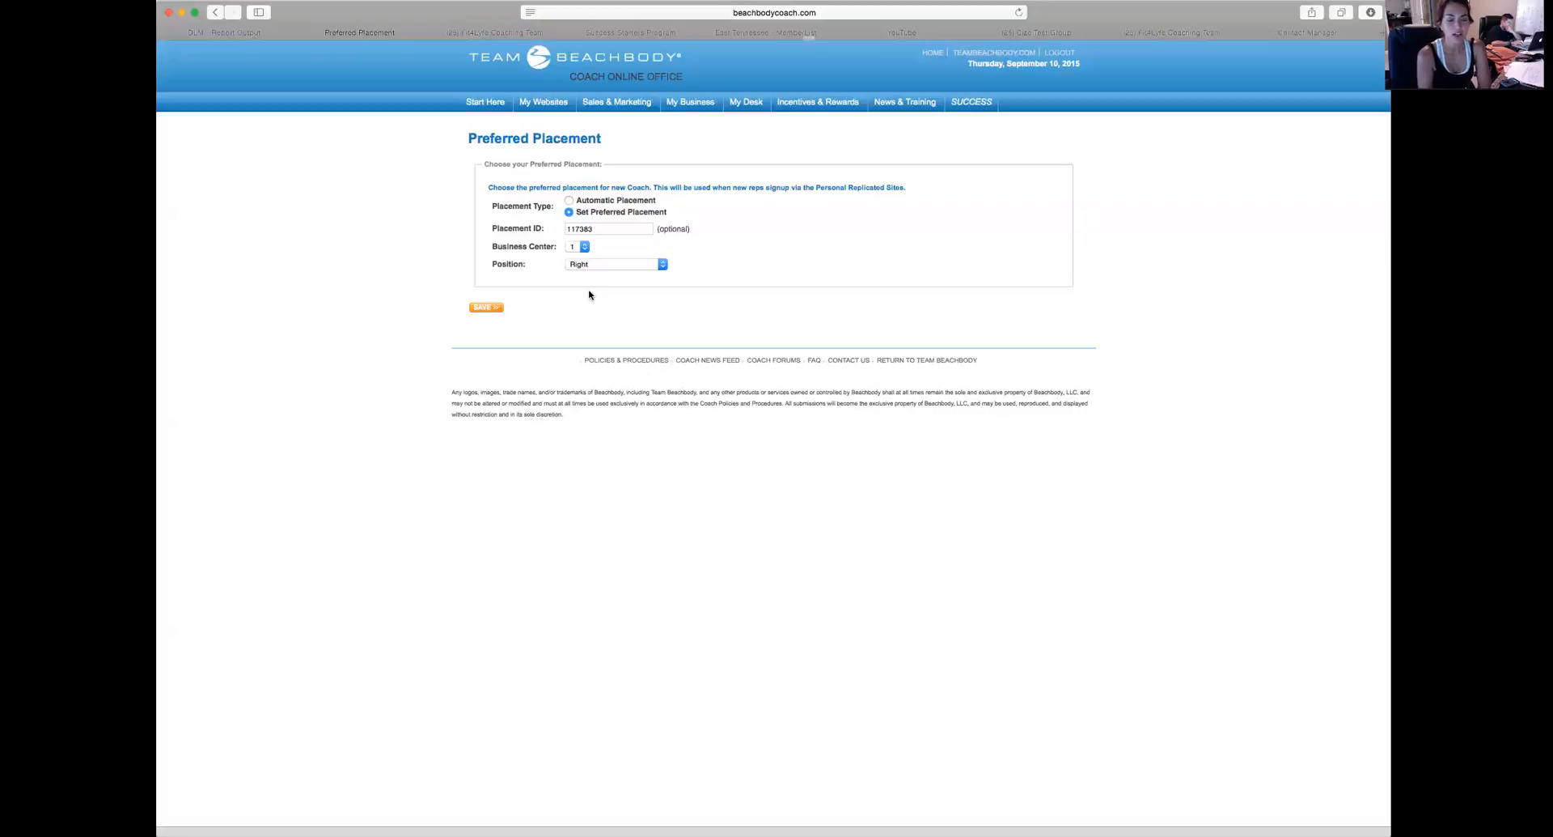
pyautogui.moveTo(563, 310)
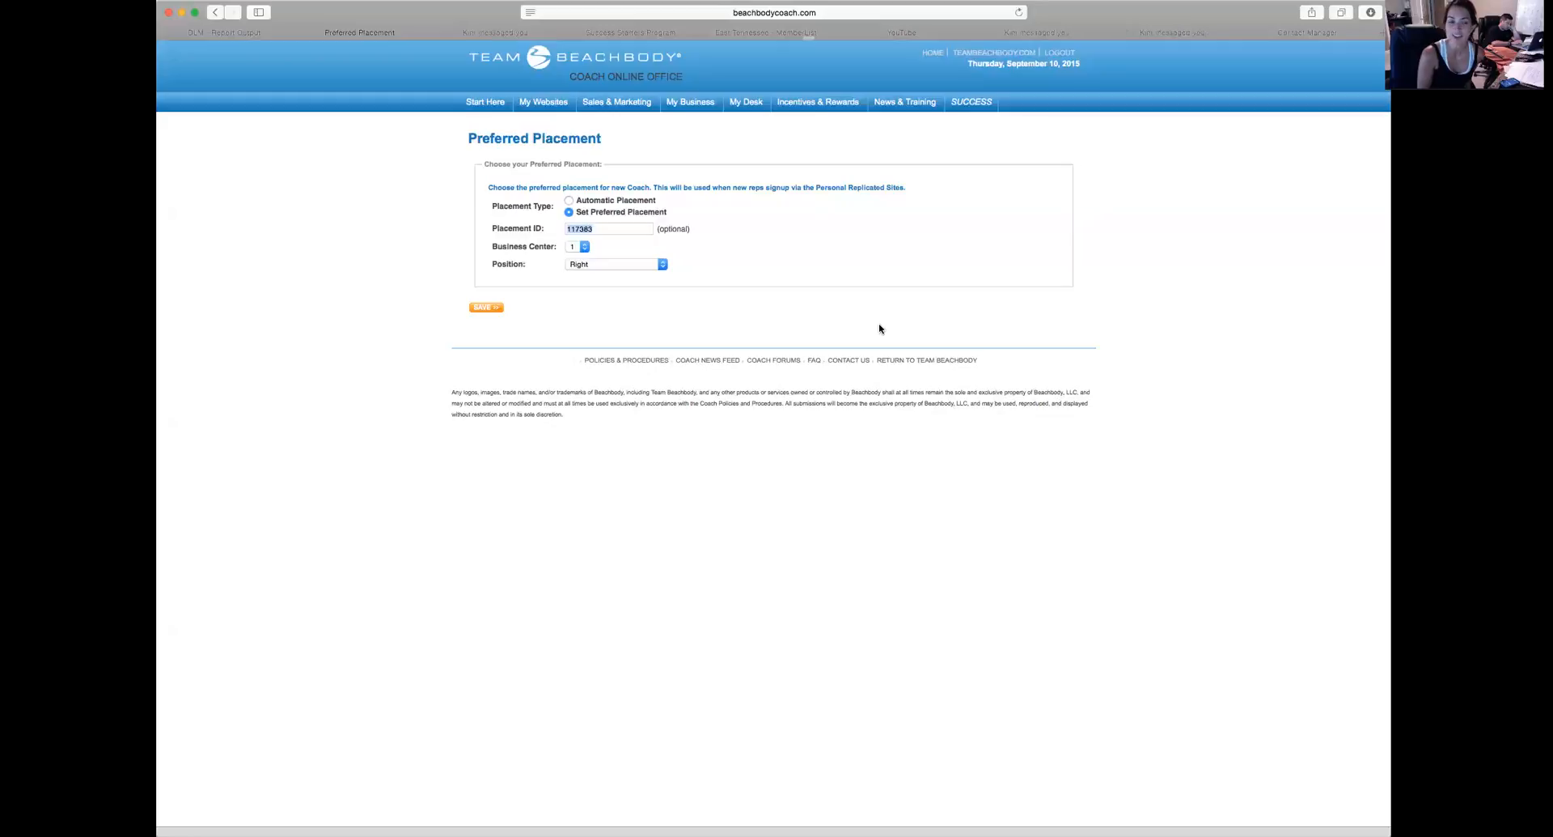
pyautogui.moveTo(860, 262)
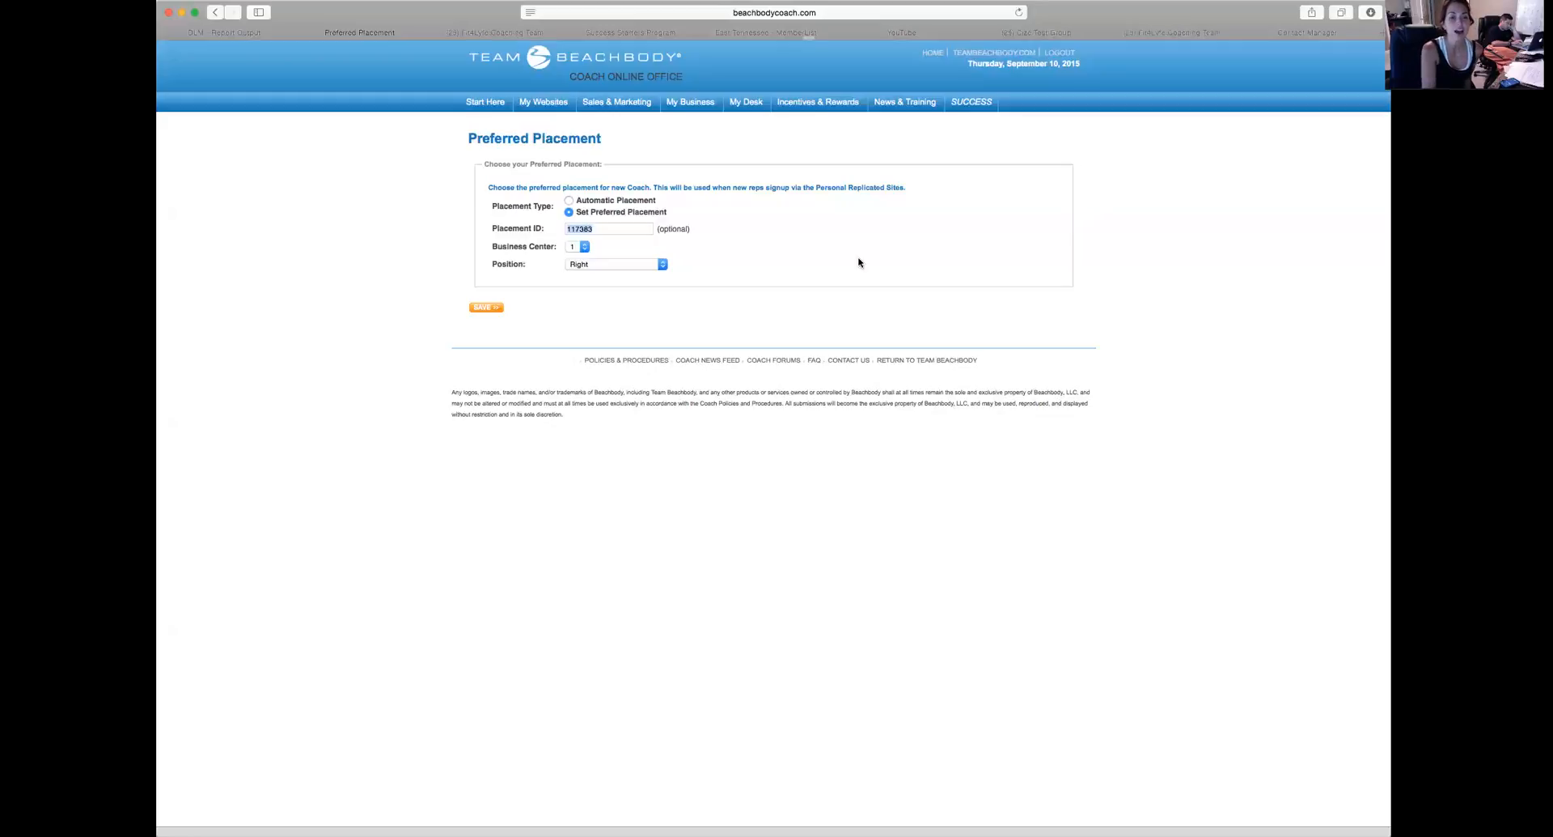
pyautogui.moveTo(511, 230)
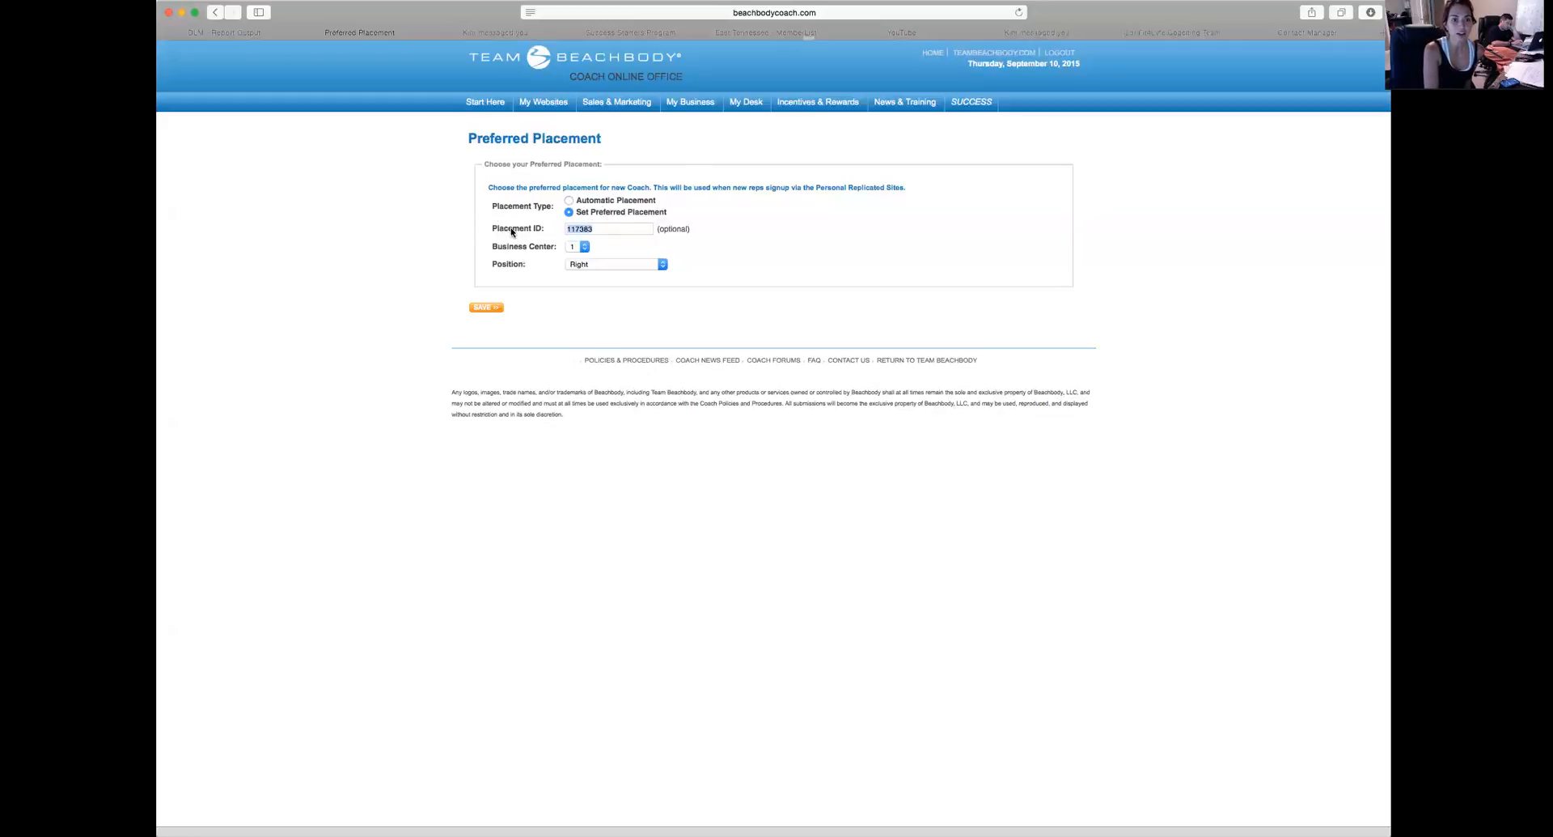
pyautogui.moveTo(482, 351)
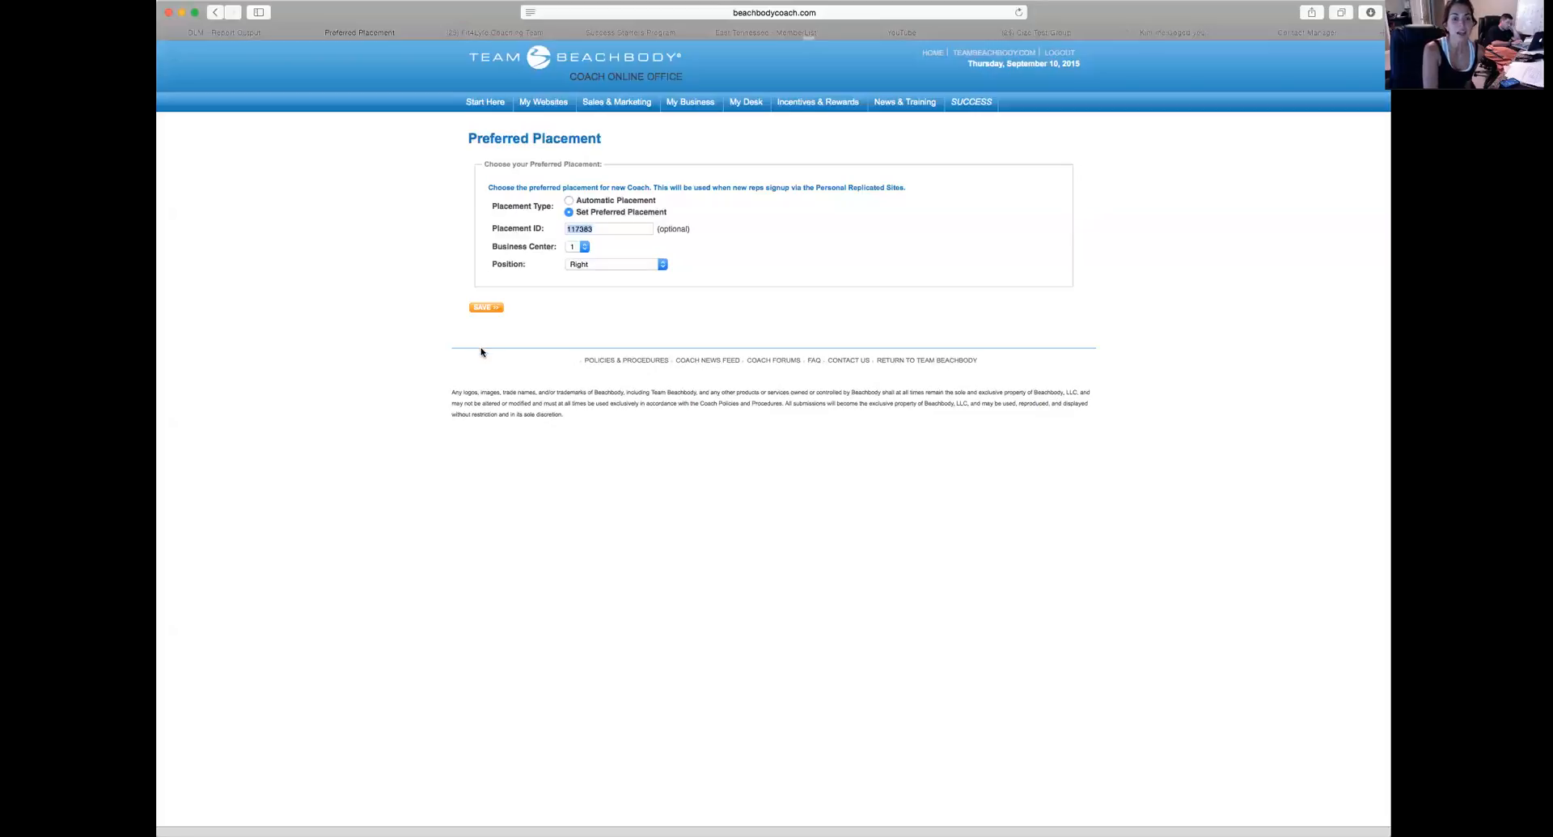
pyautogui.moveTo(568, 506)
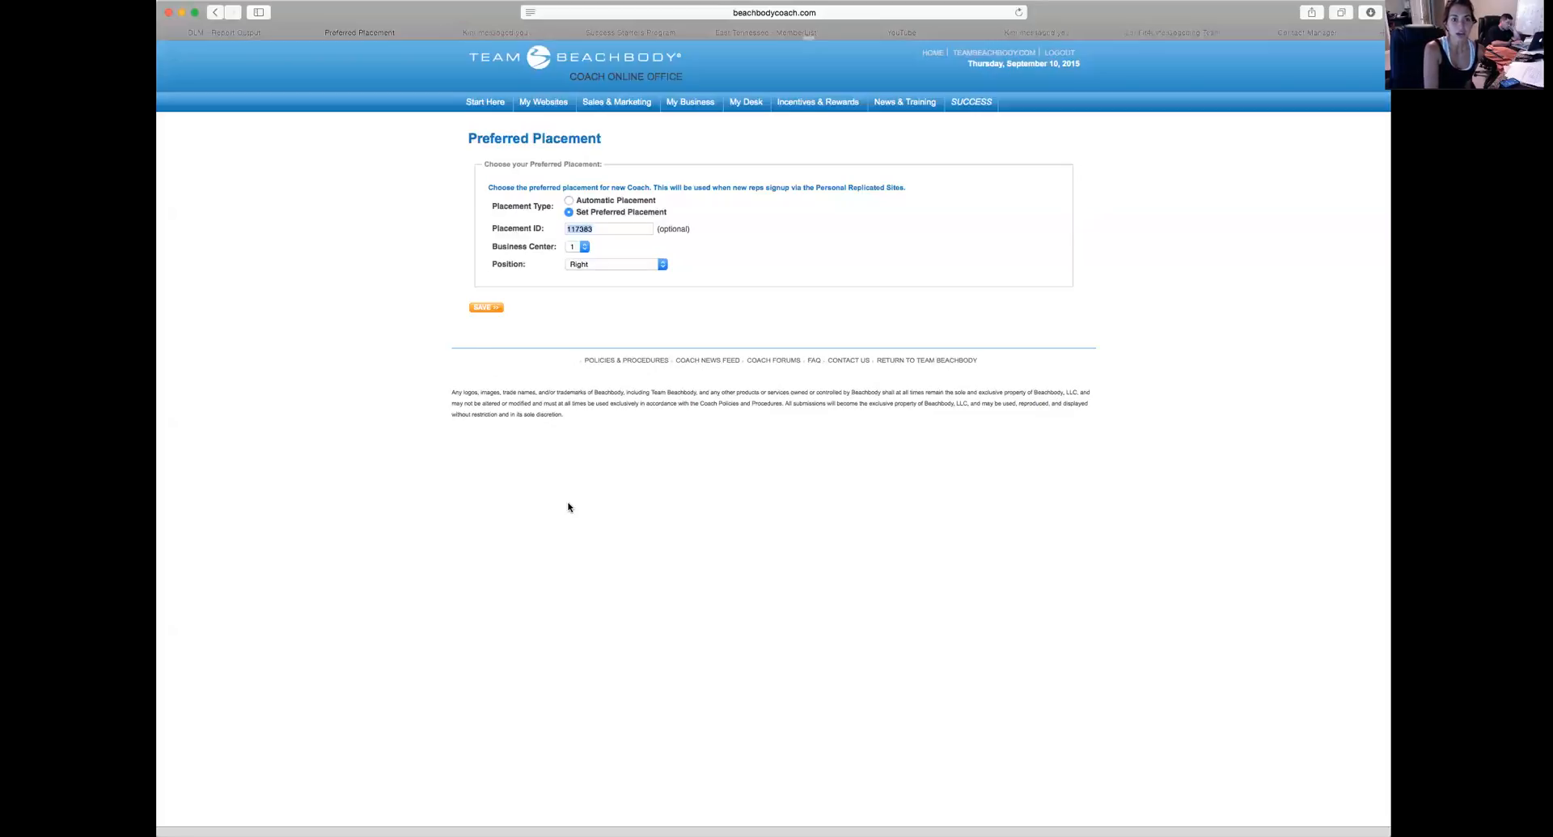